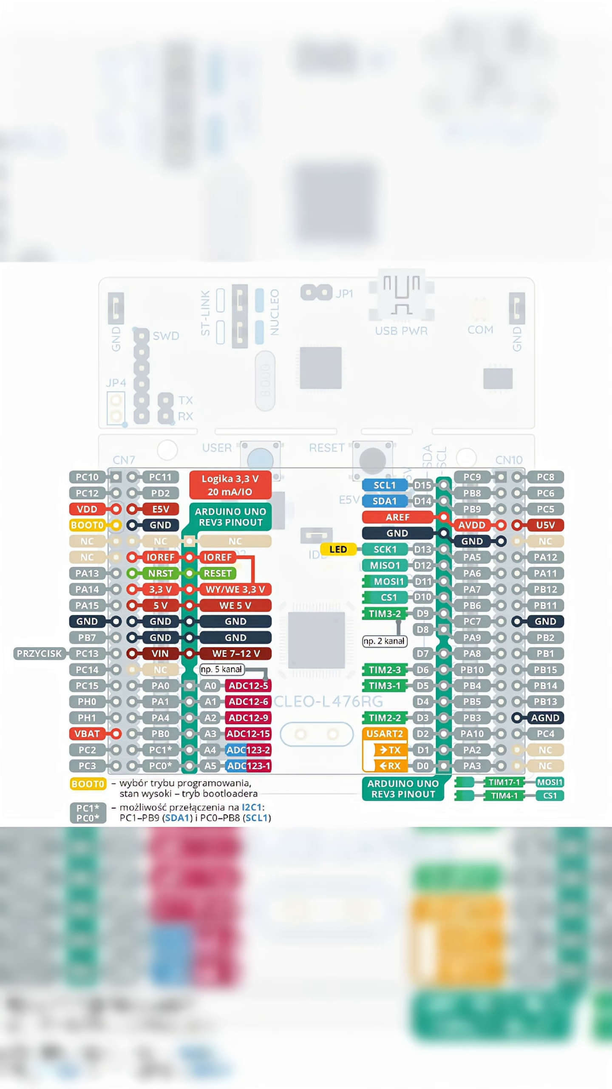
Switch from the board reference image to the STM32L476RGTx Pinout view of Dimming_Led.ioc
{"action": "left_click", "coordinate": [25, 48]}
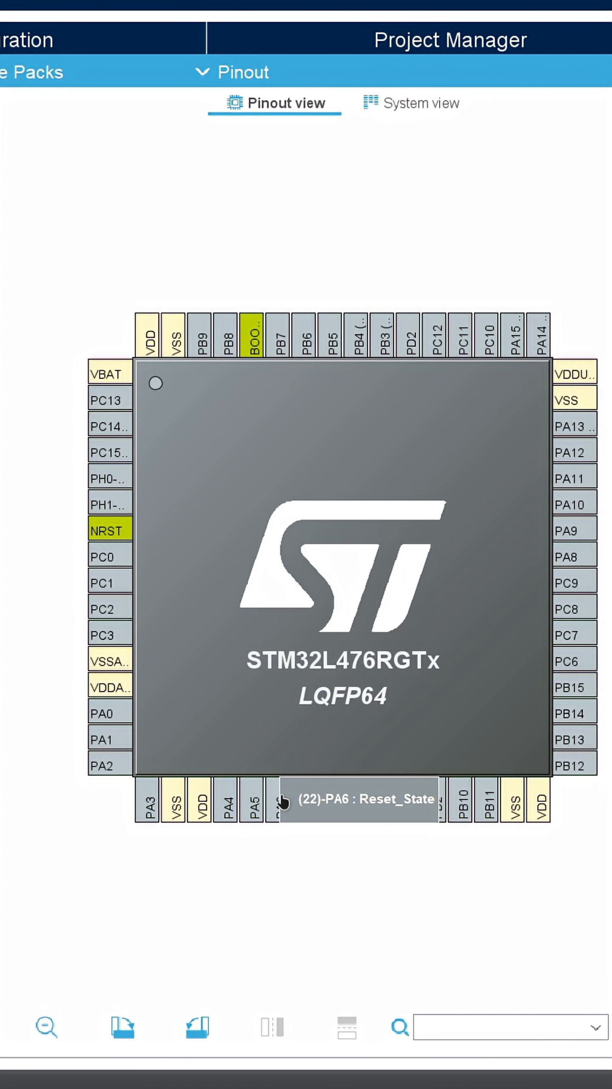
Assign PA6 to TIM16_CH1 and PA1 to ADC1_IN6, then select ADC1 under Analog
{"action": "left_click", "coordinate": [281, 802]}
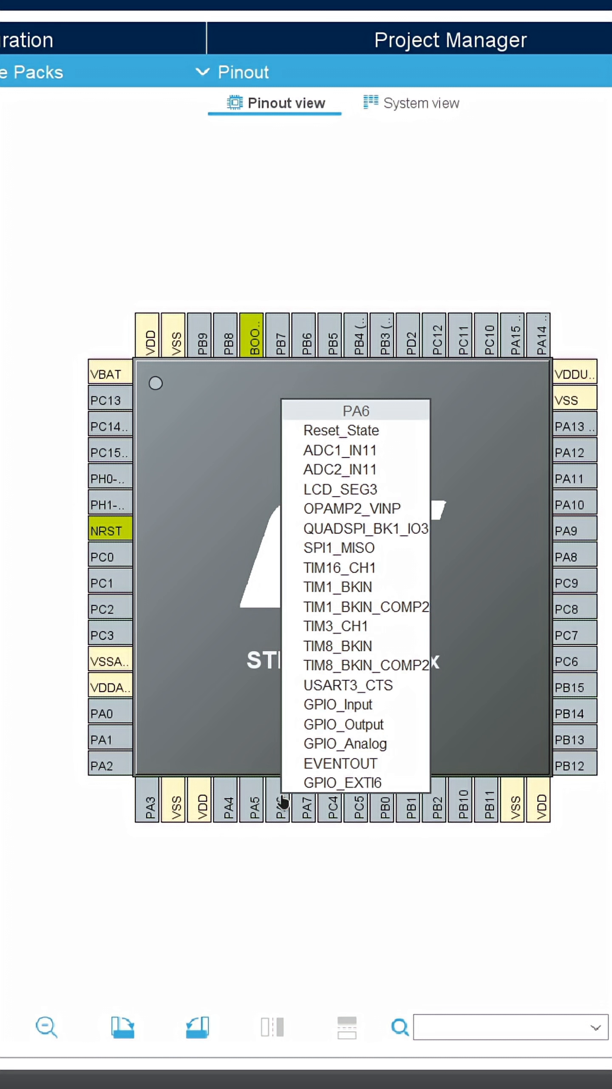
{"action": "left_click", "coordinate": [340, 567]}
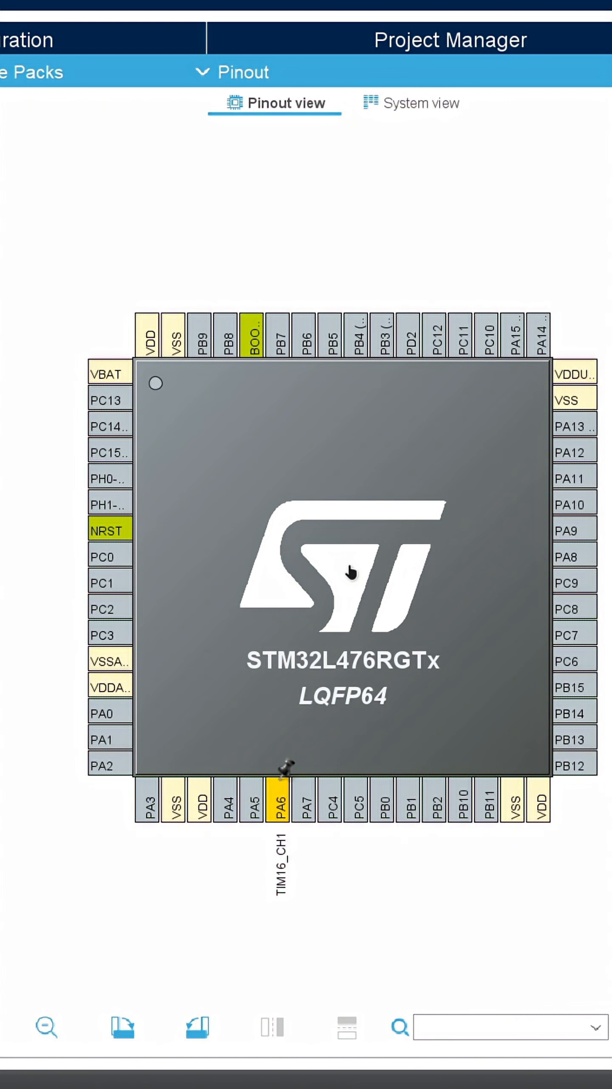
{"action": "left_click", "coordinate": [110, 738]}
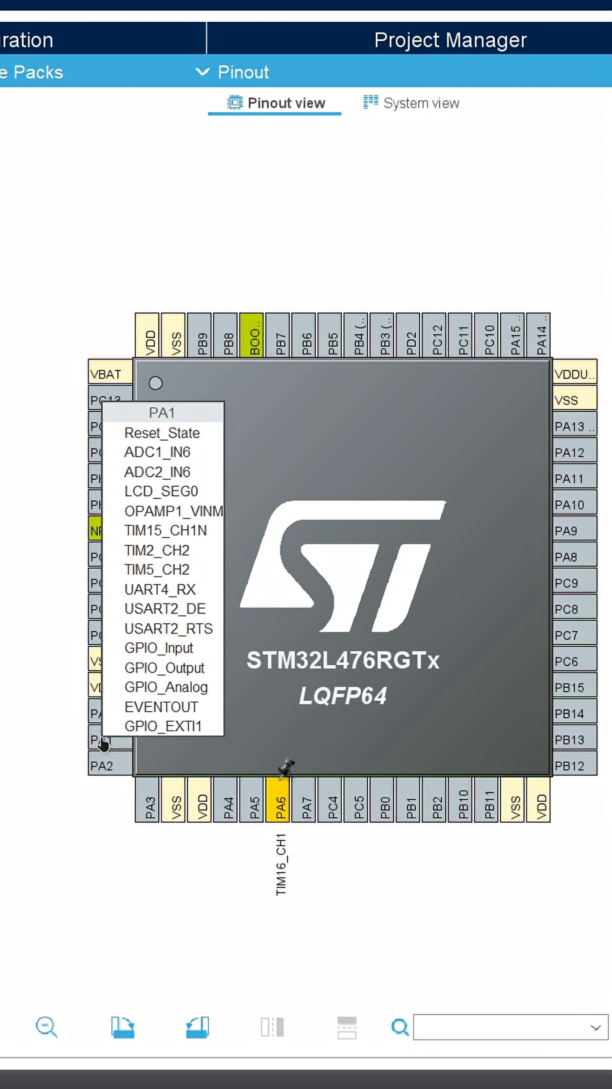
{"action": "mouse_move", "coordinate": [181, 463]}
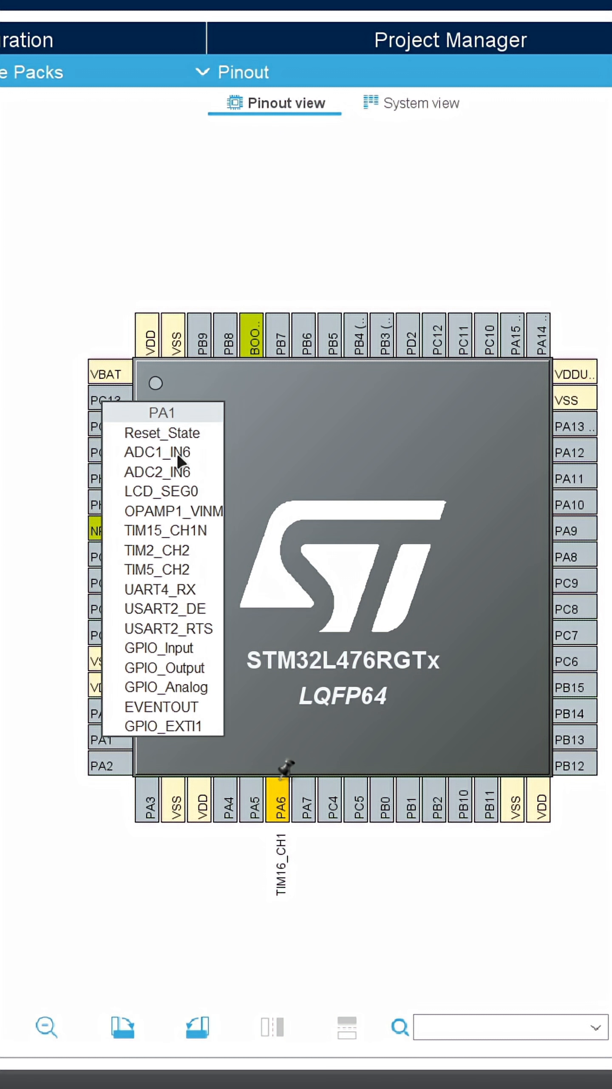
{"action": "left_click", "coordinate": [157, 452]}
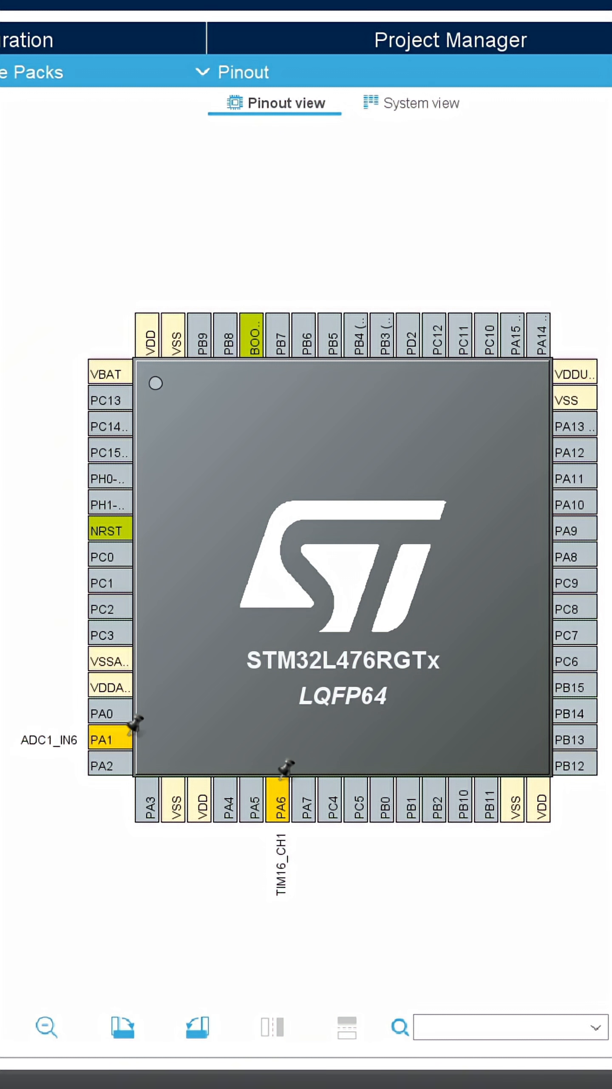
{"action": "left_click", "coordinate": [56, 300]}
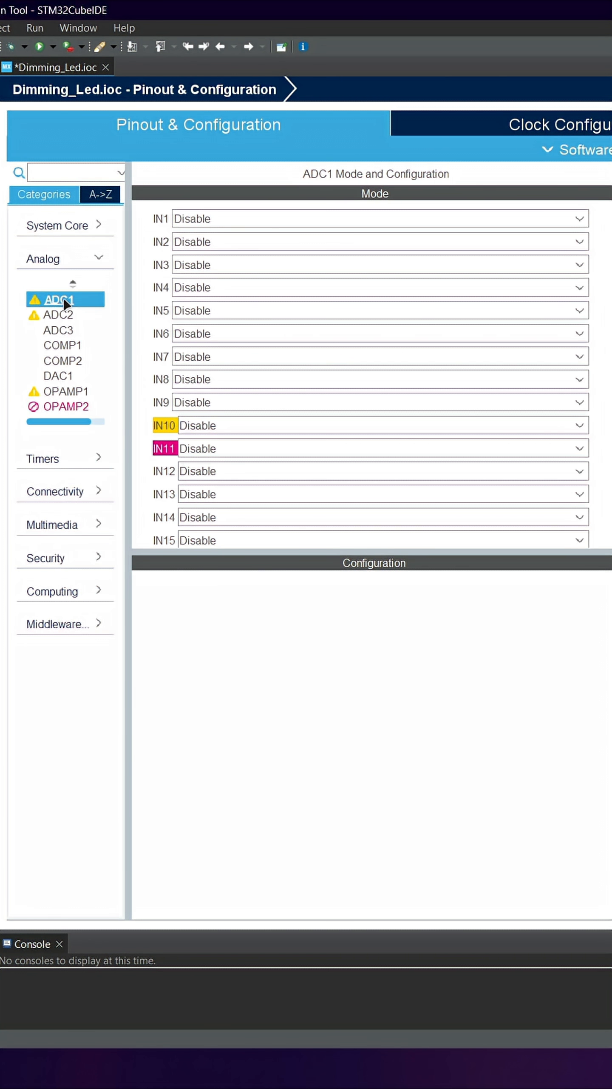
Set ADC1 input IN6 to single-ended with 8-bit resolution
{"action": "left_click", "coordinate": [379, 334]}
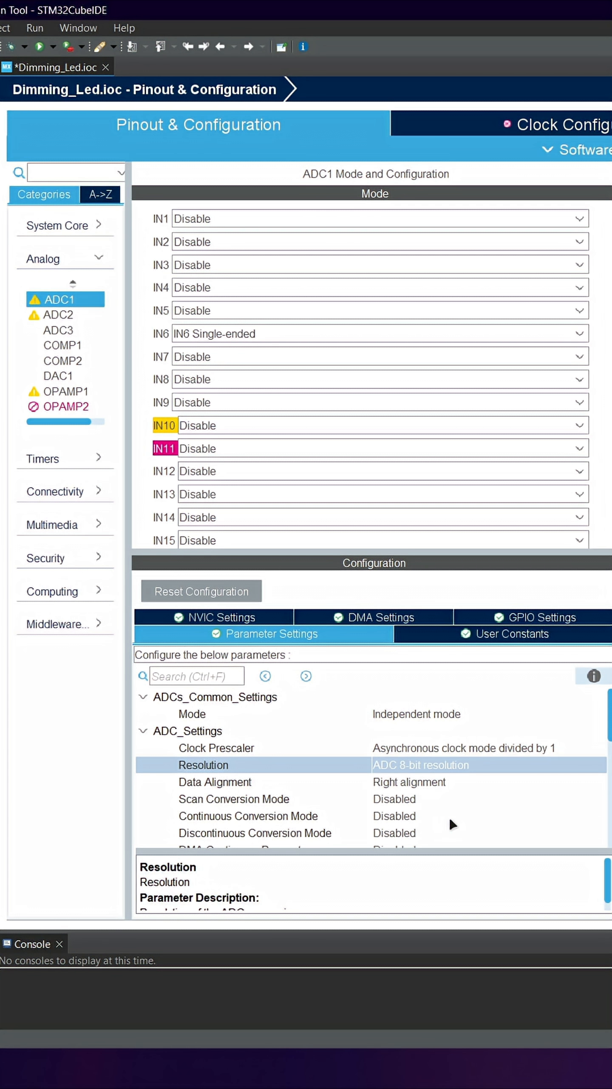
{"action": "left_click", "coordinate": [42, 458]}
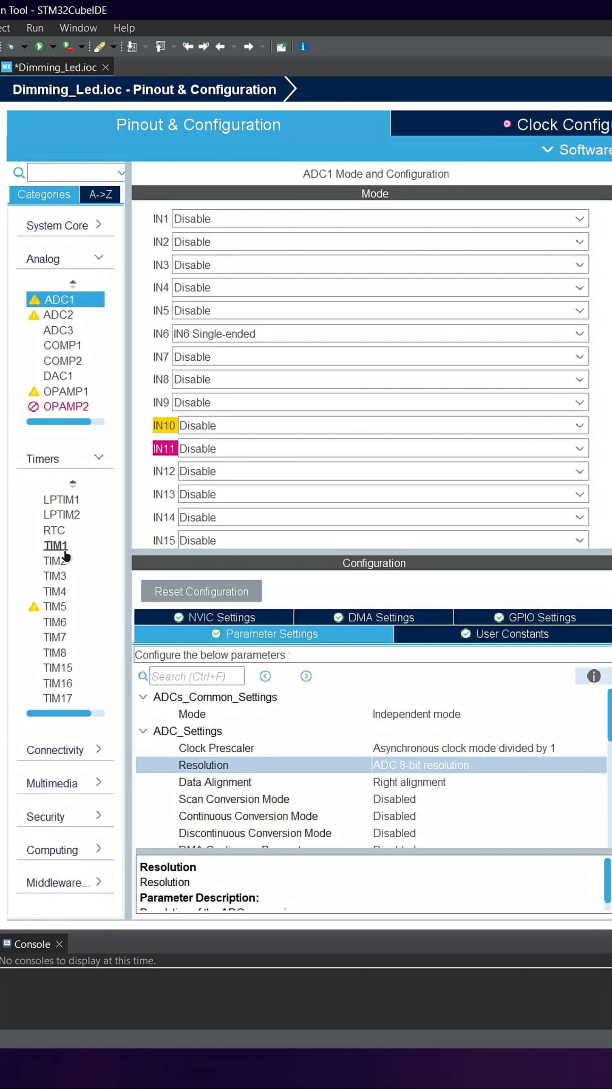
Set TIM16 Channel1 to PWM Generation CH1 with counter period 255
{"action": "left_click", "coordinate": [58, 682]}
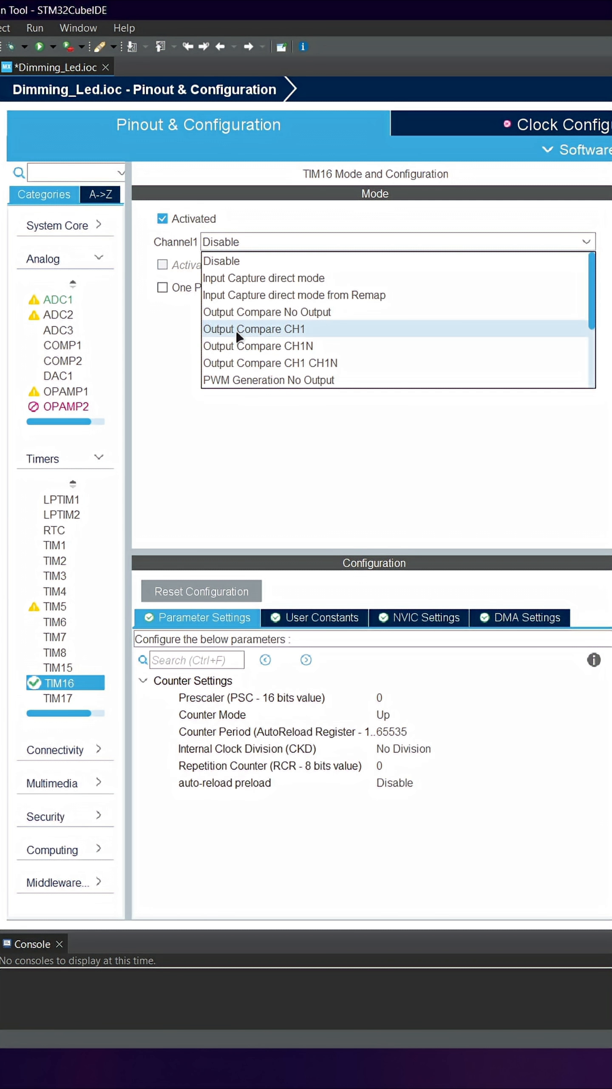
{"action": "scroll", "scroll_direction": "down", "scroll_amount": 3}
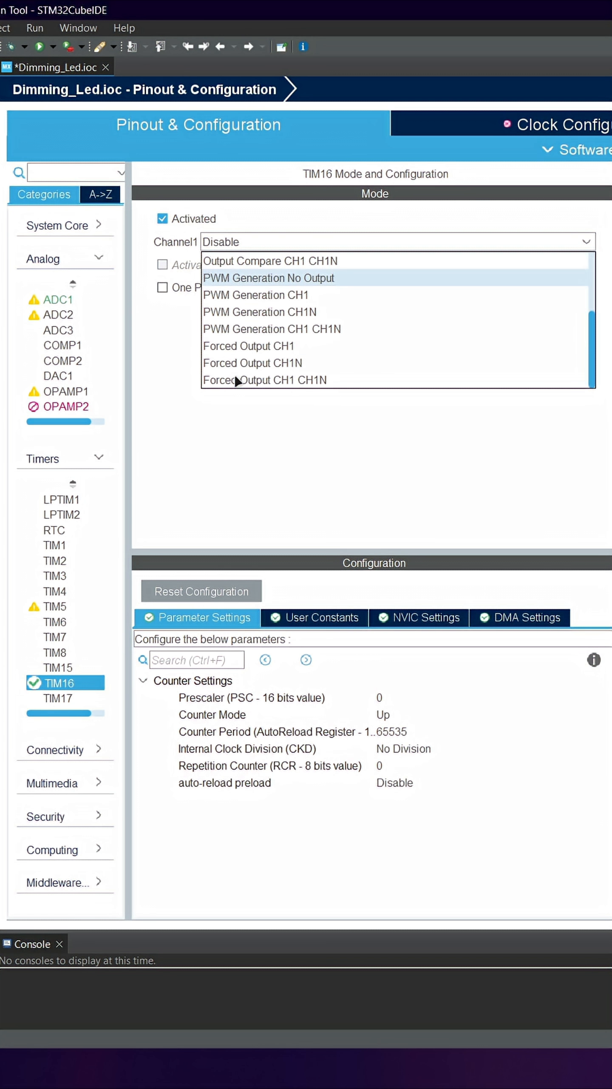
{"action": "left_click", "coordinate": [255, 295]}
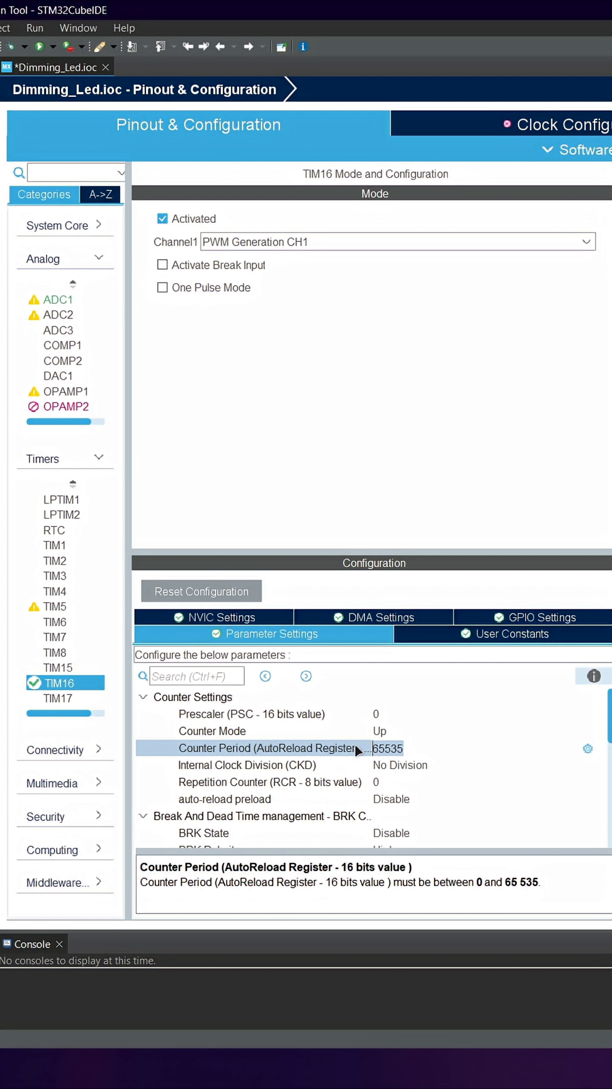
{"action": "type", "text": "255"}
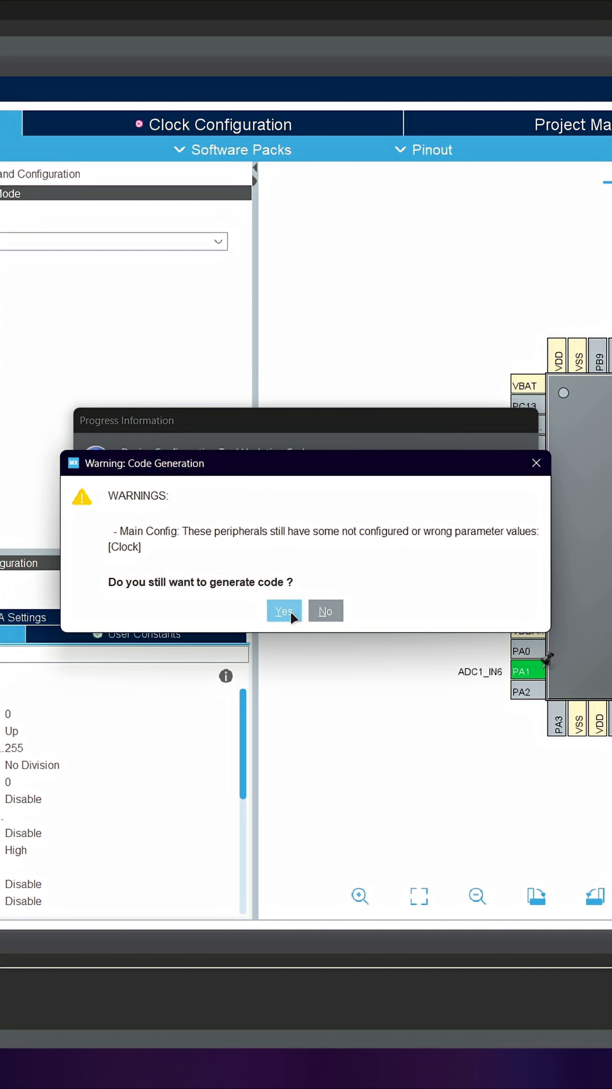
Generate the project code, confirming the warning, and open Core/Src/main.c
{"action": "left_click", "coordinate": [284, 612]}
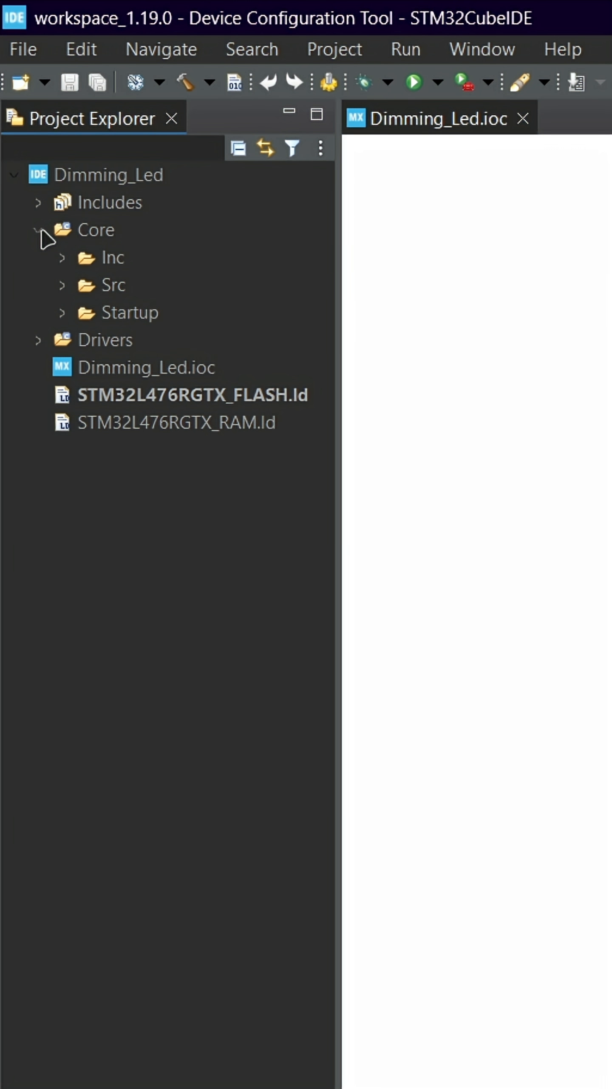
{"action": "left_click", "coordinate": [62, 284]}
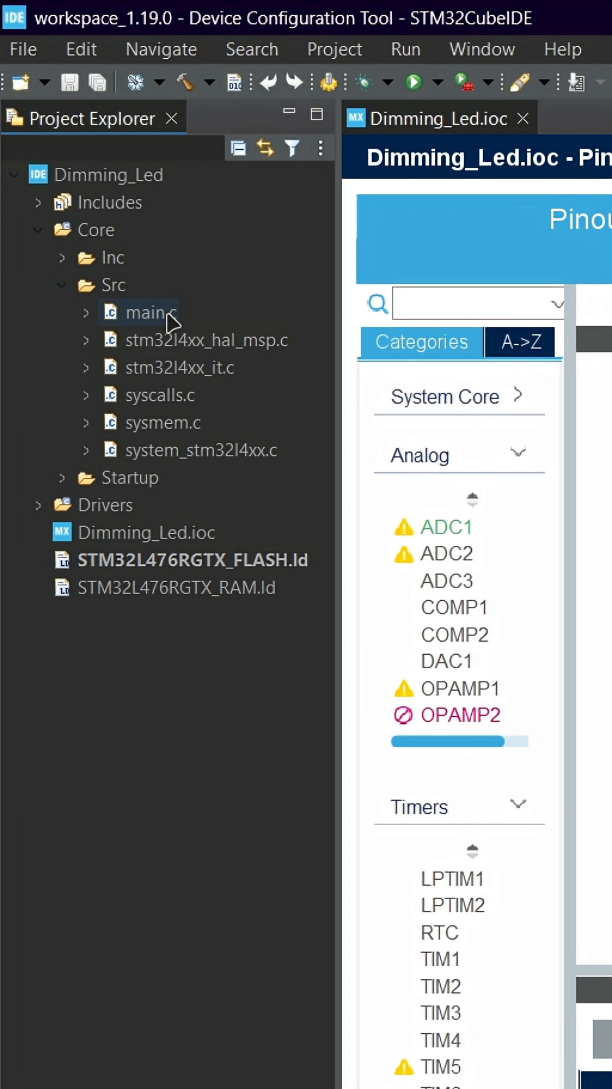
{"action": "double_click", "coordinate": [149, 311]}
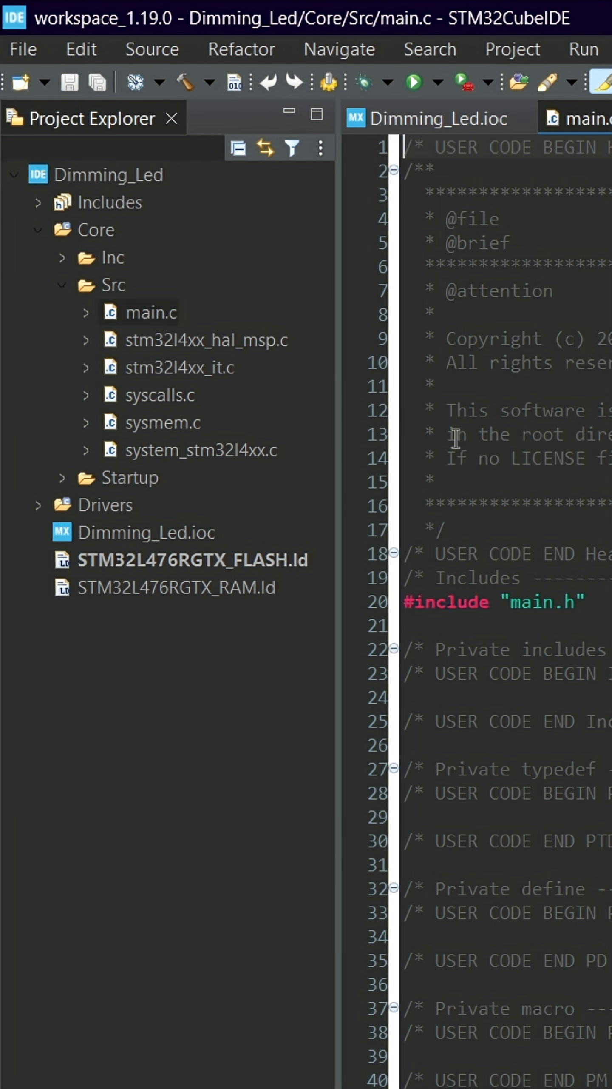
Start TIM16 PWM and loop ADC start, compare update from ADC value, ADC stop; save
{"action": "type", "text": "HAL_TIM_PWM_Start(&htim16, TIM_CHANNEL_1);"}
{"action": "type", "text": "HAL_ADC"}
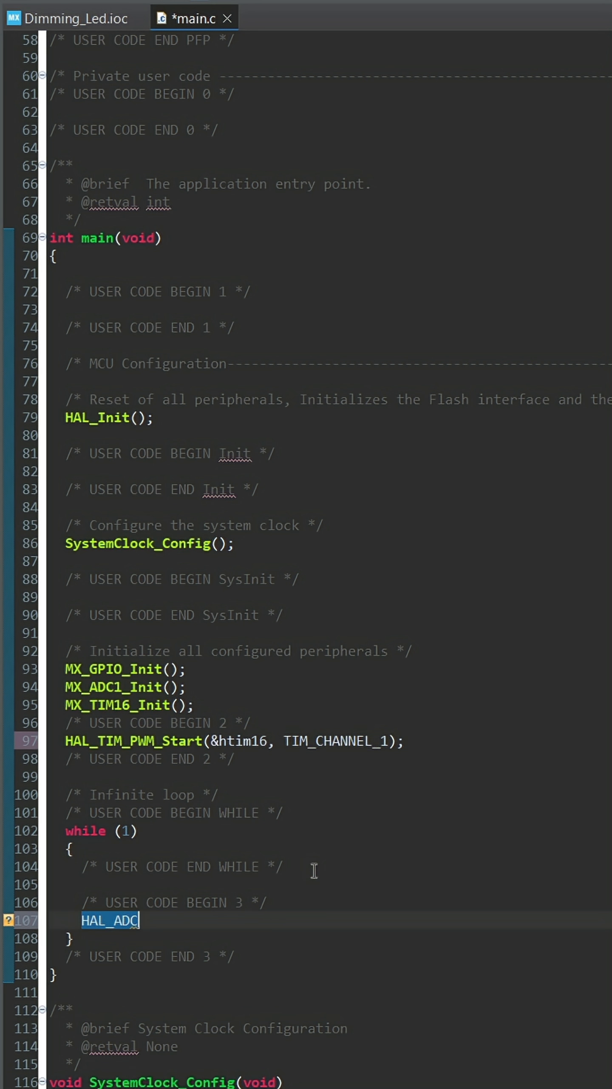
{"action": "type", "text": "_Start(&hadc1);"}
{"action": "type", "text": "__HAL_TIM_SET_COMPARE(&htim16, "}
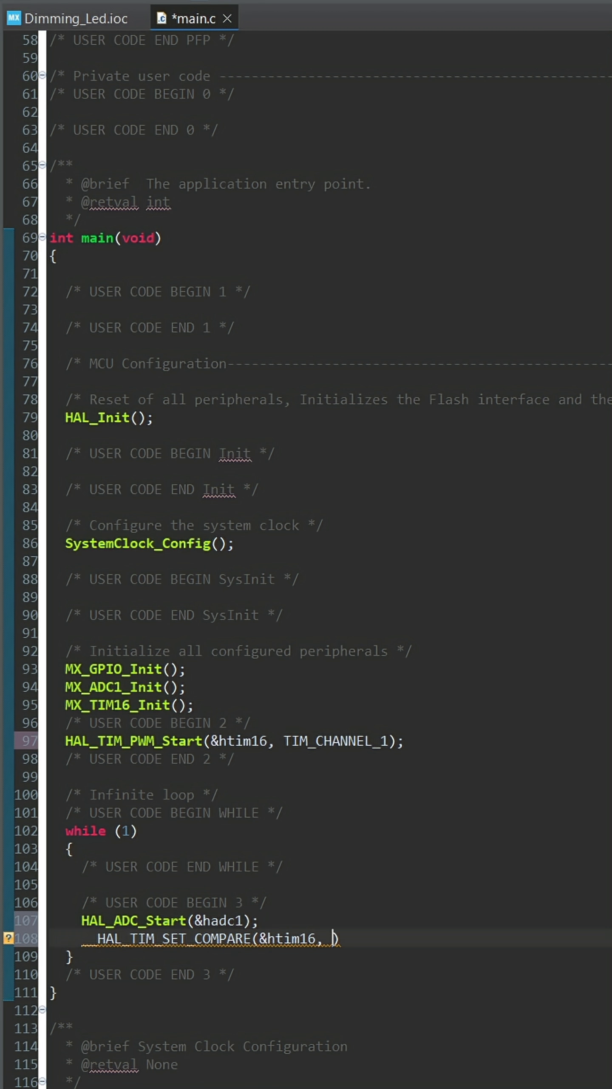
{"action": "type", "text": "TIM_CHANNEL_1, HAL_ADC_GetValue(&ha"}
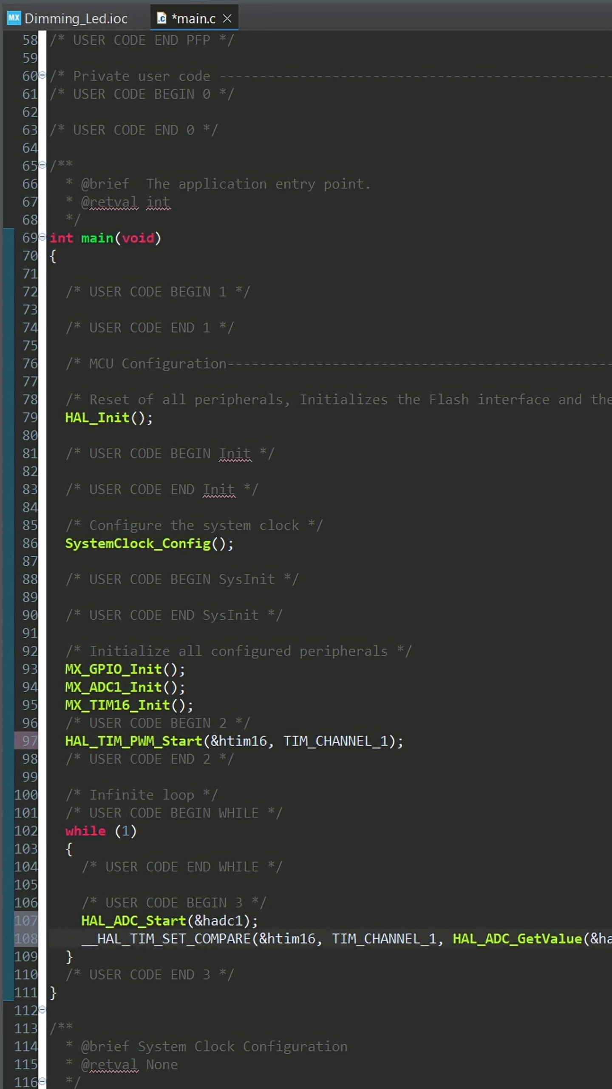
{"action": "type", "text": "HAL_ADC_Stop(&hadc1);"}
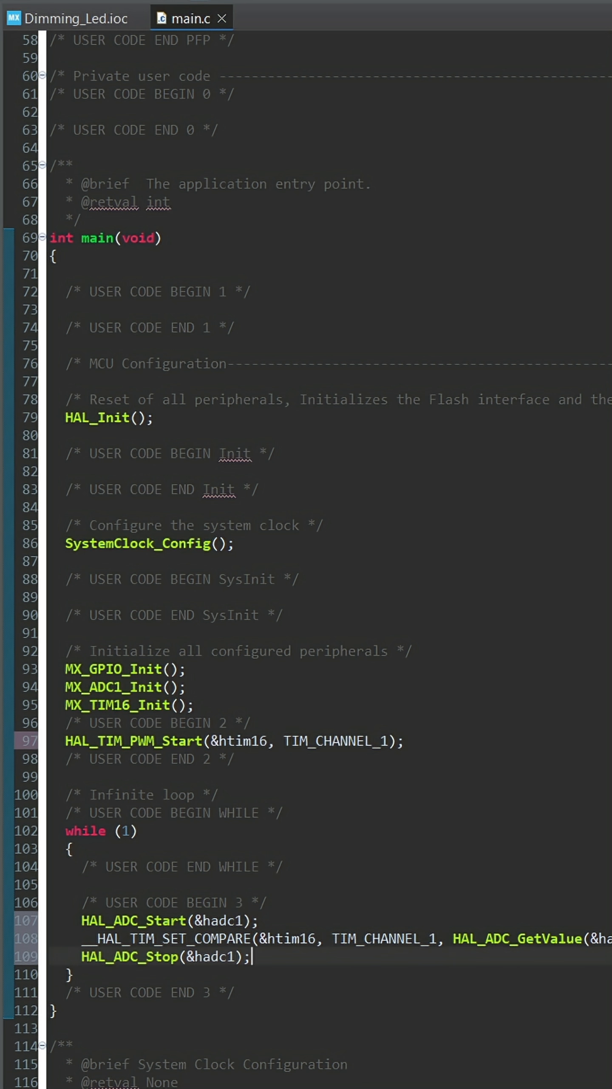